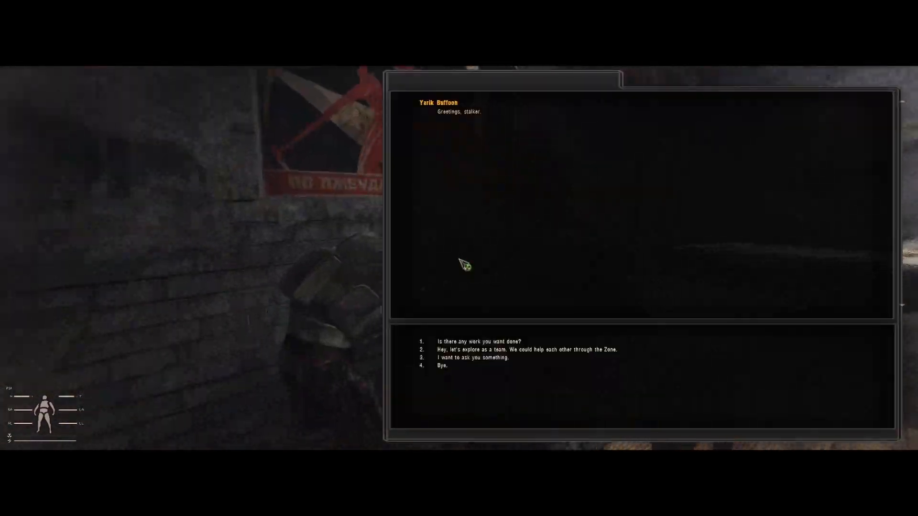
- Accept Yarik Buffoon's Fracture hand job and turn it in for 900 money
{"action": "left_click", "coordinate": [478, 340]}
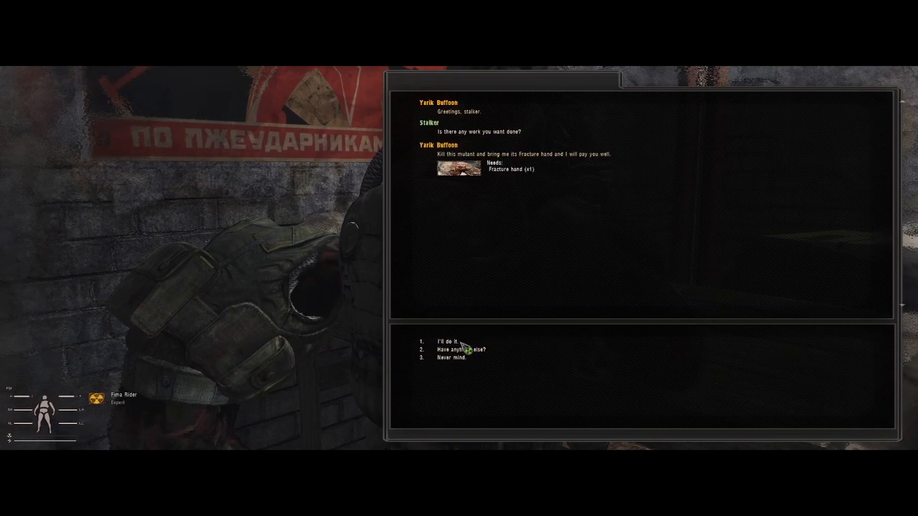
{"action": "mouse_move", "coordinate": [493, 217]}
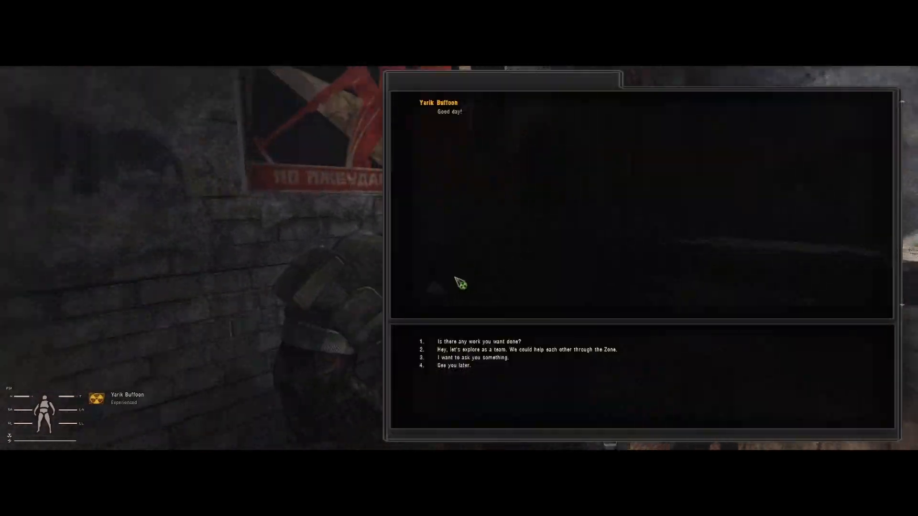
{"action": "left_click", "coordinate": [478, 341]}
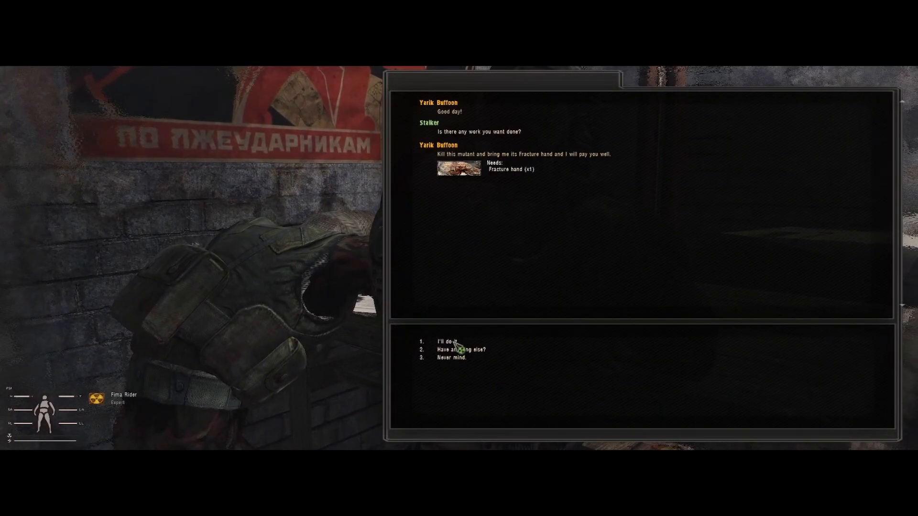
{"action": "left_click", "coordinate": [444, 341]}
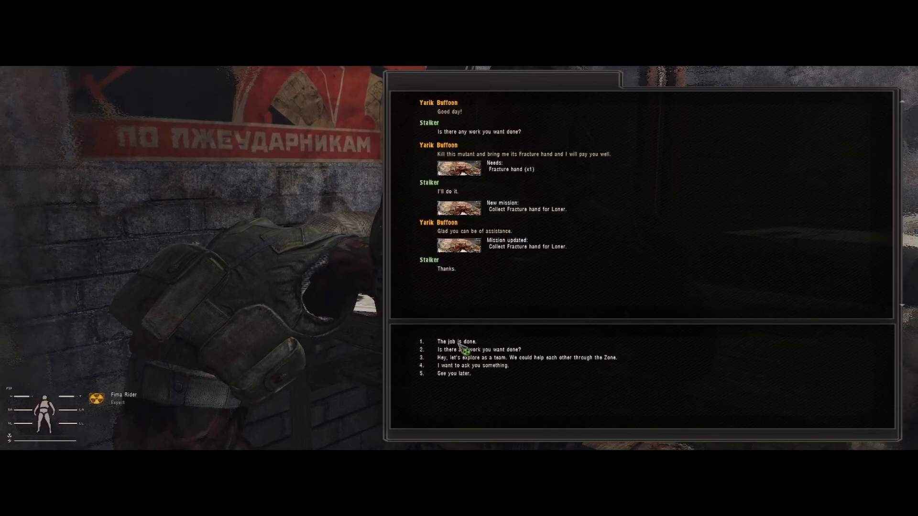
{"action": "left_click", "coordinate": [451, 341]}
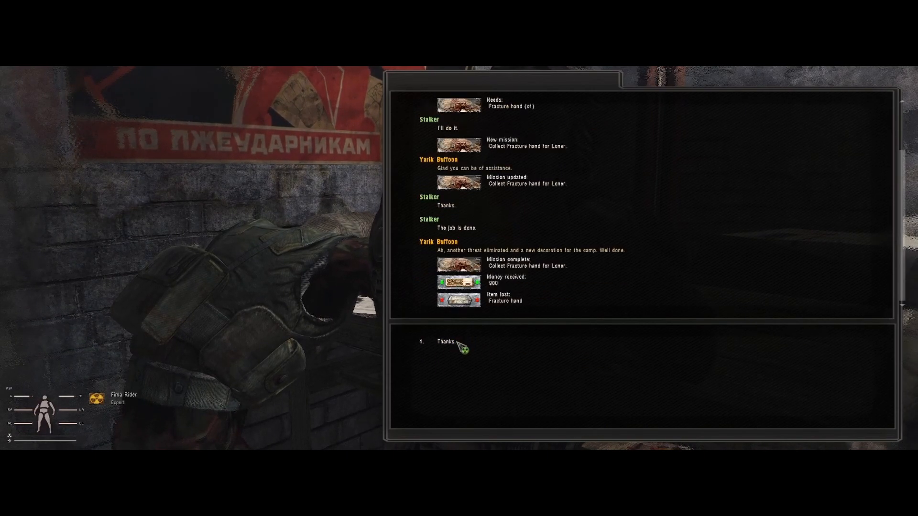
{"action": "left_click", "coordinate": [445, 342]}
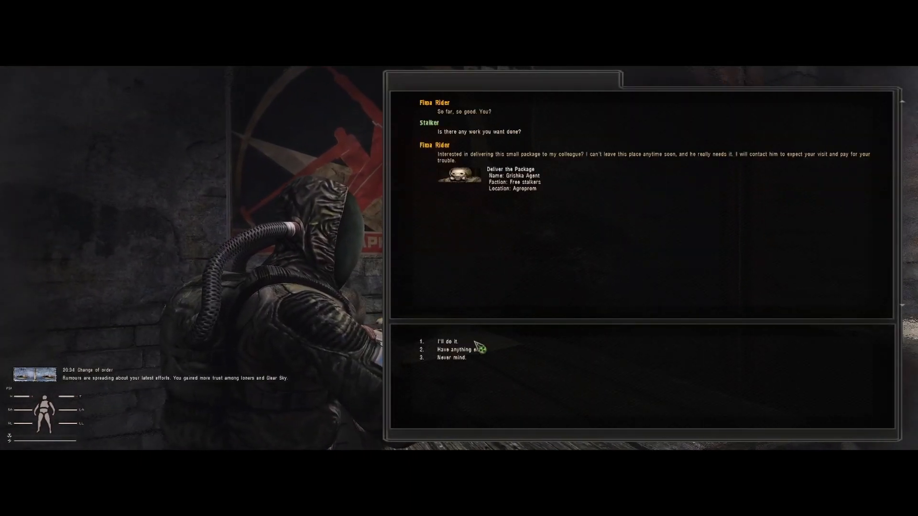
- Decline Fima Rider's package delivery and Julia Fizzy's bandit defence at Rostok checkpoint
{"action": "left_click", "coordinate": [446, 341]}
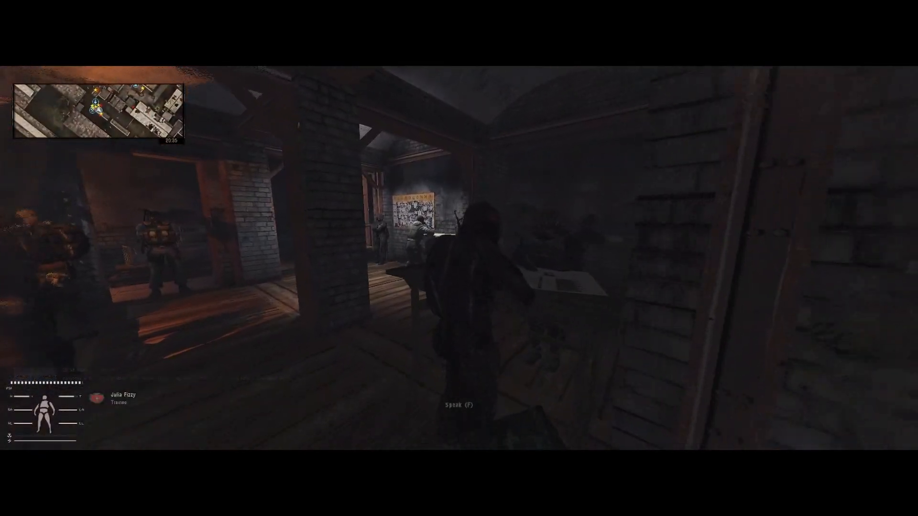
{"action": "key", "text": "f"}
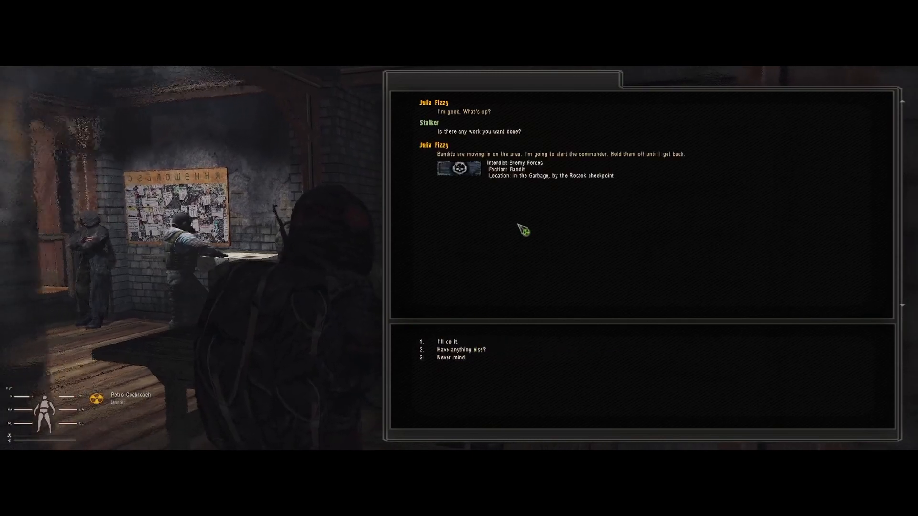
{"action": "left_click", "coordinate": [448, 341]}
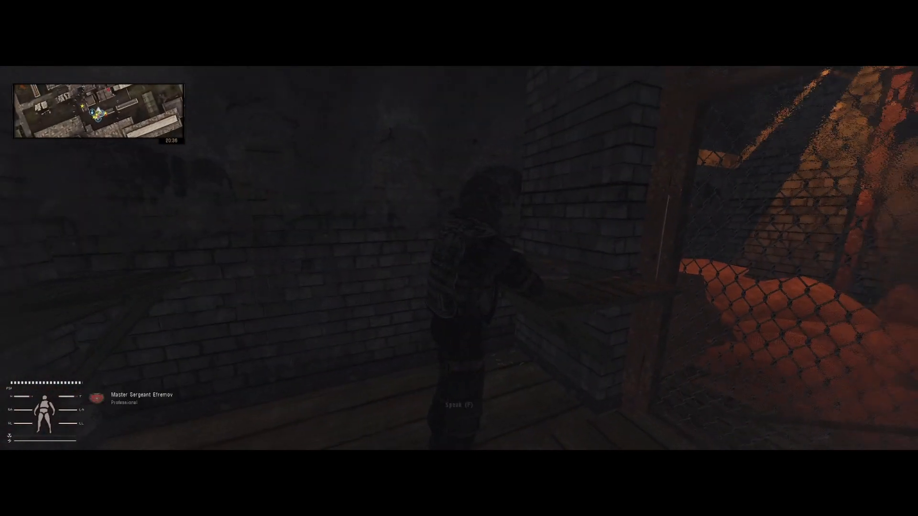
- Accept Master Sergeant Efremov's Controller hand job and hand it in for 8900 and stash coordinates
{"action": "left_click", "coordinate": [459, 406]}
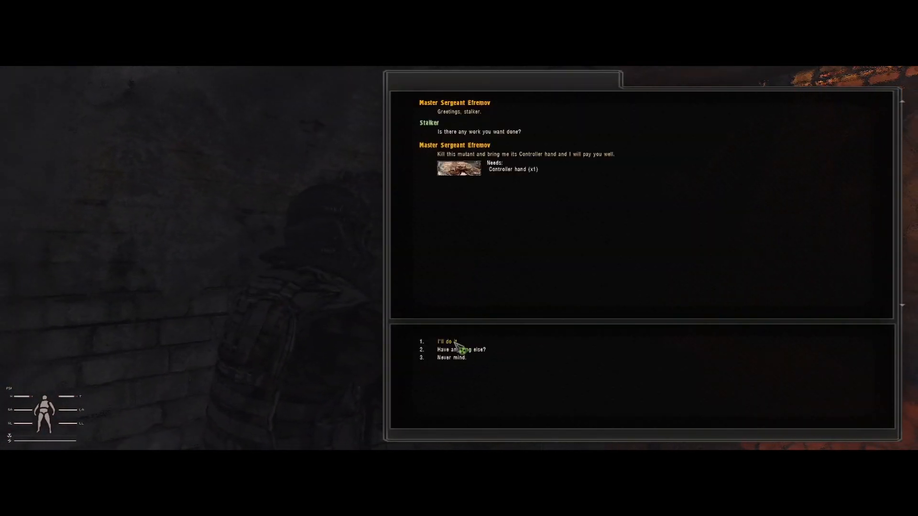
{"action": "left_click", "coordinate": [446, 341]}
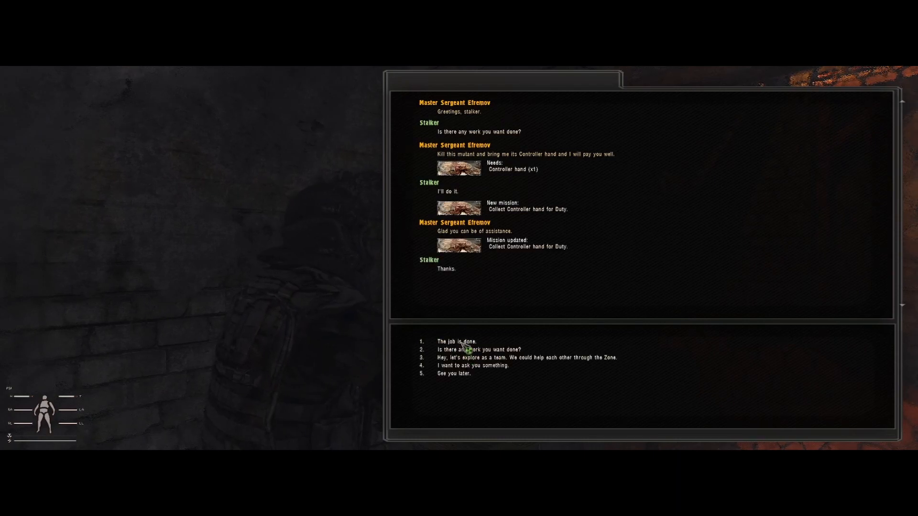
{"action": "left_click", "coordinate": [449, 341]}
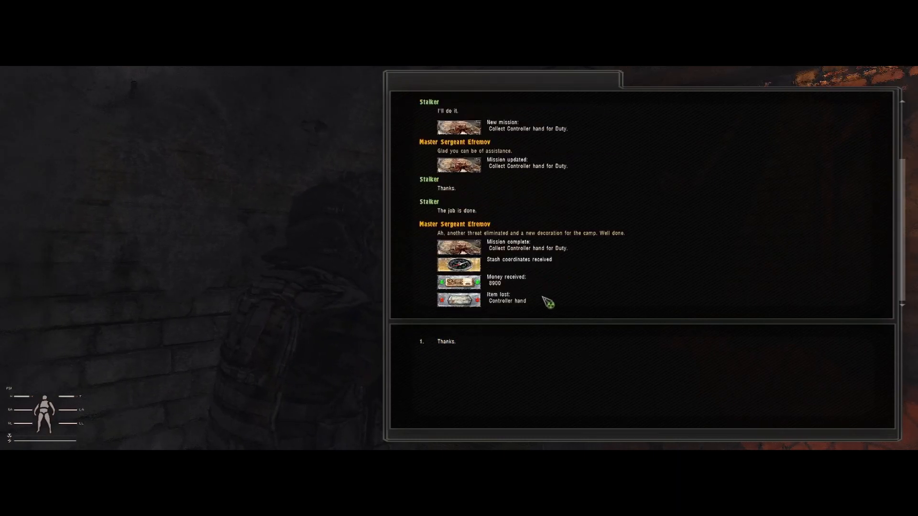
{"action": "mouse_move", "coordinate": [452, 343]}
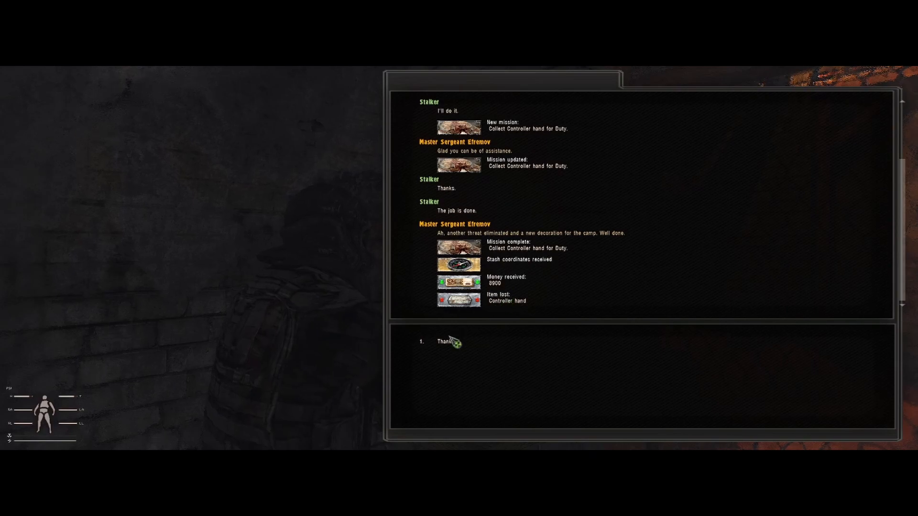
{"action": "left_click", "coordinate": [444, 342]}
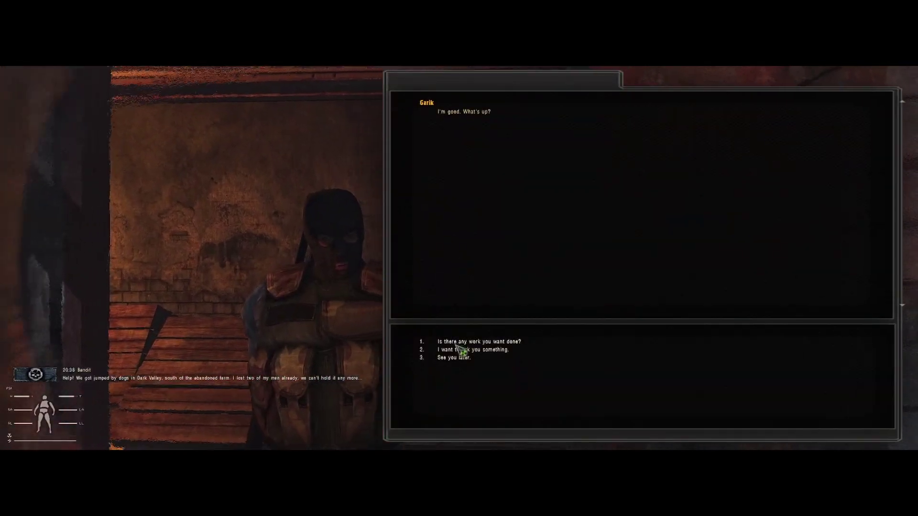
- Ask Garik and Junior Sergeant Kucherak whether they have any work
{"action": "left_click", "coordinate": [479, 342]}
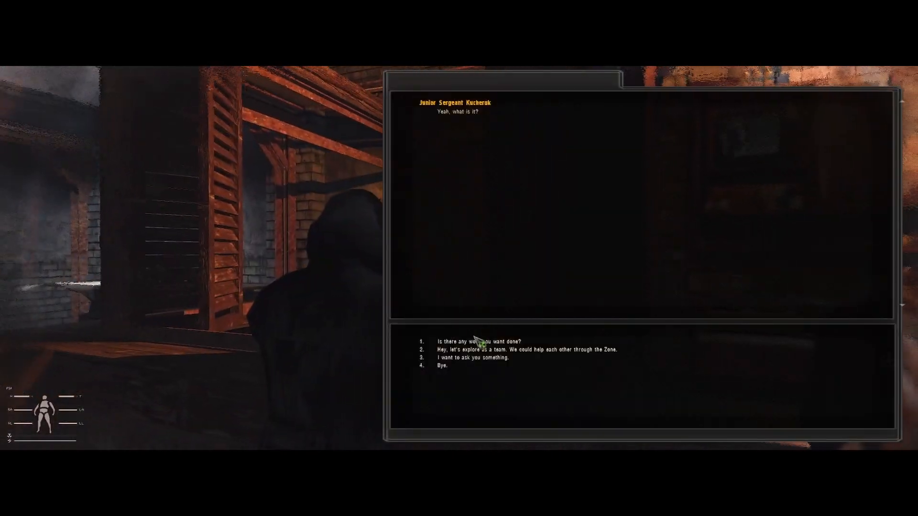
{"action": "left_click", "coordinate": [442, 379]}
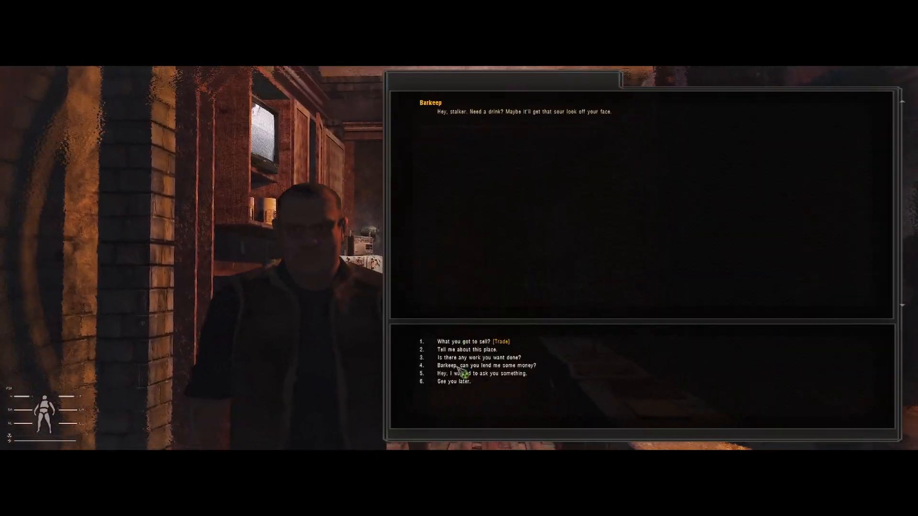
- Accept the Barkeep's Flesh eye job, hand in the eye for 1900 and stash coordinates, and end the talk
{"action": "left_click", "coordinate": [476, 358]}
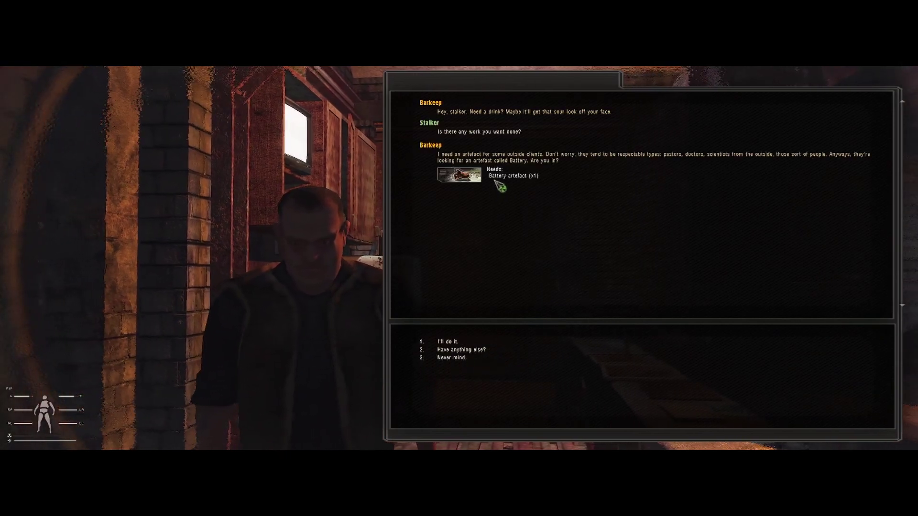
{"action": "left_click", "coordinate": [458, 350]}
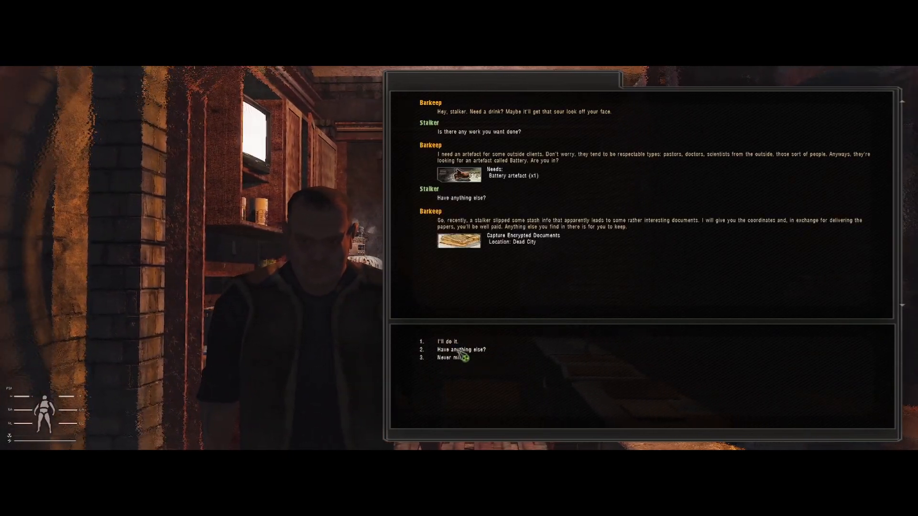
{"action": "left_click", "coordinate": [460, 350]}
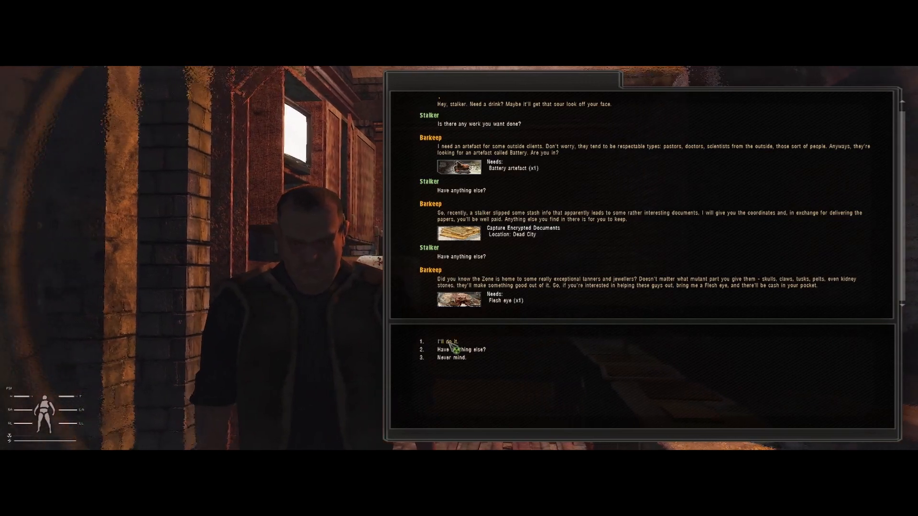
{"action": "left_click", "coordinate": [447, 341]}
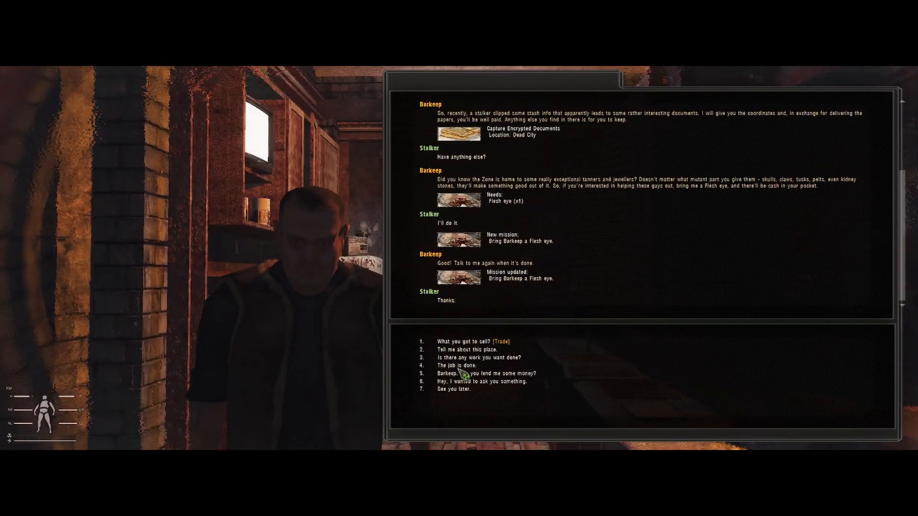
{"action": "left_click", "coordinate": [455, 365]}
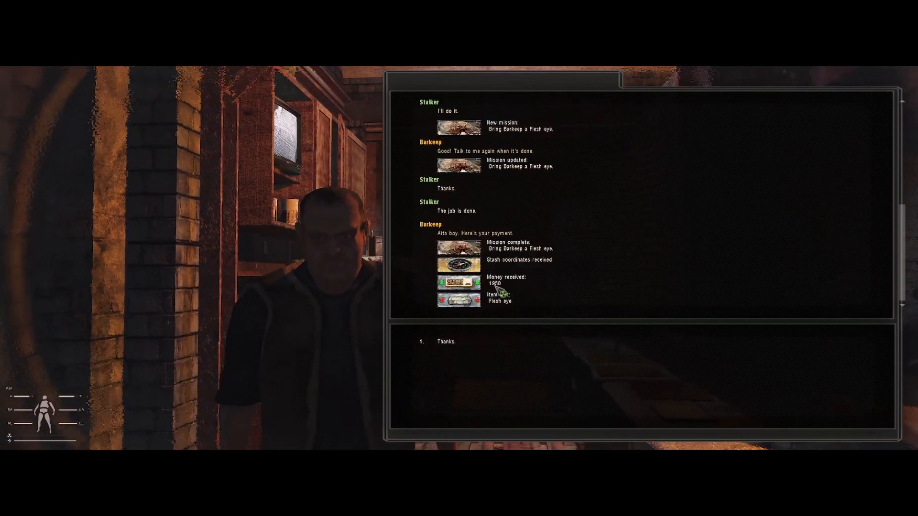
{"action": "left_click", "coordinate": [445, 342]}
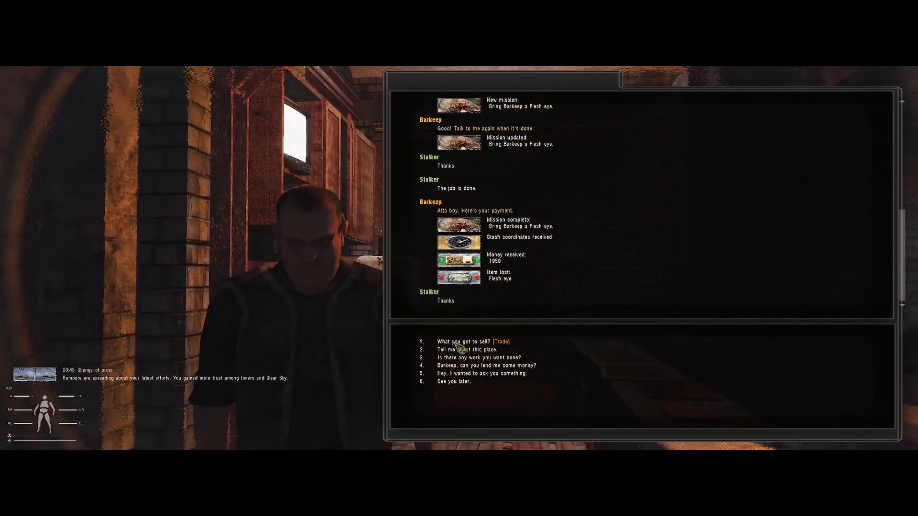
{"action": "left_click", "coordinate": [456, 382]}
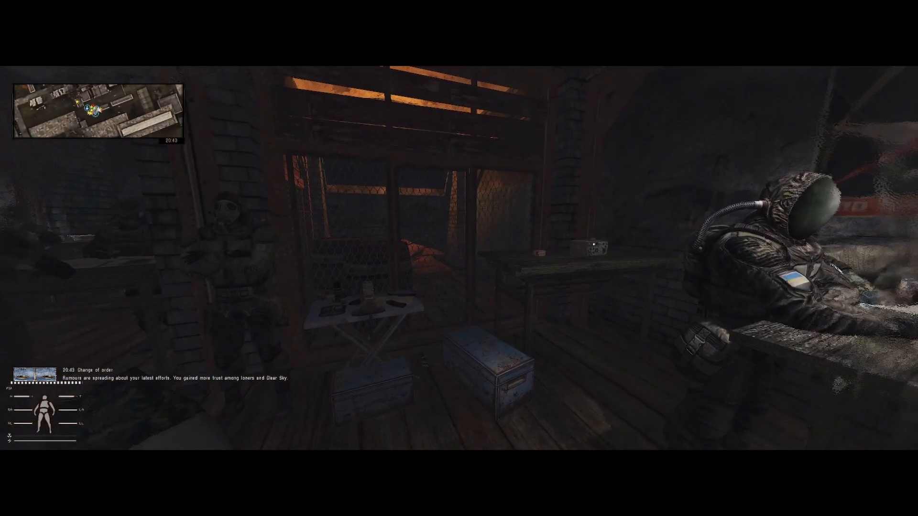
- Accept Senior Sergeant Maltsev's job to eliminate a diurnal predator in Rostok for Duty
{"action": "key", "text": "Escape"}
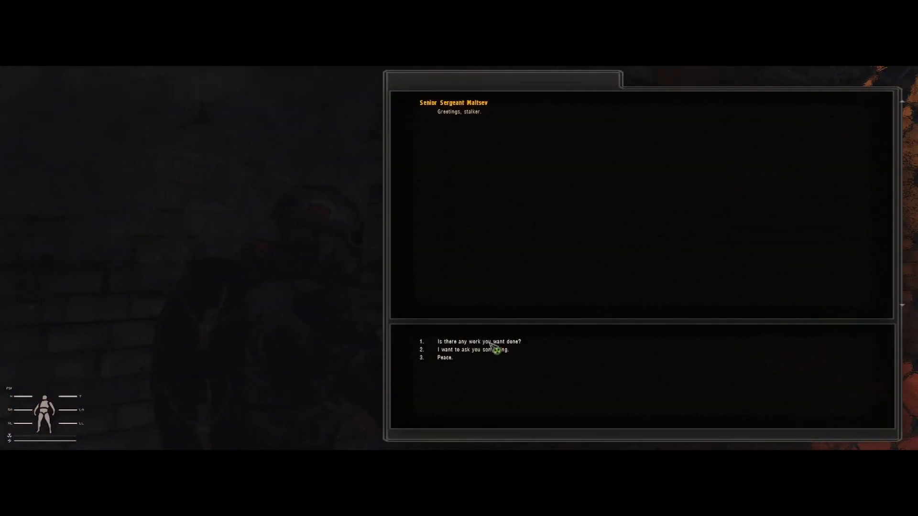
{"action": "left_click", "coordinate": [481, 341]}
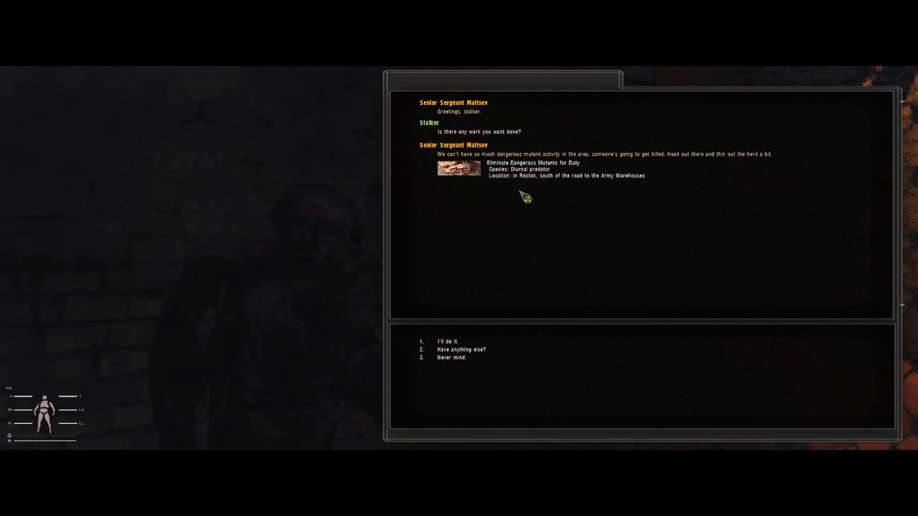
{"action": "mouse_move", "coordinate": [502, 186]}
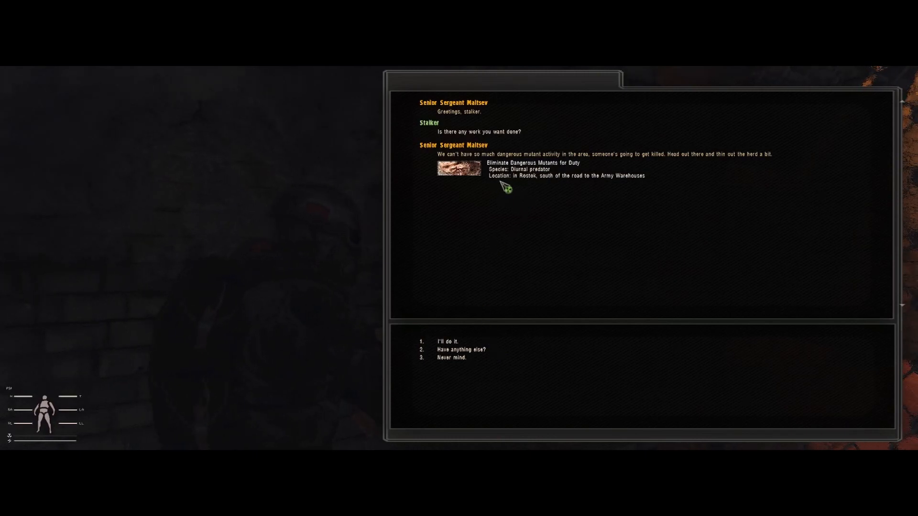
{"action": "mouse_move", "coordinate": [538, 187]}
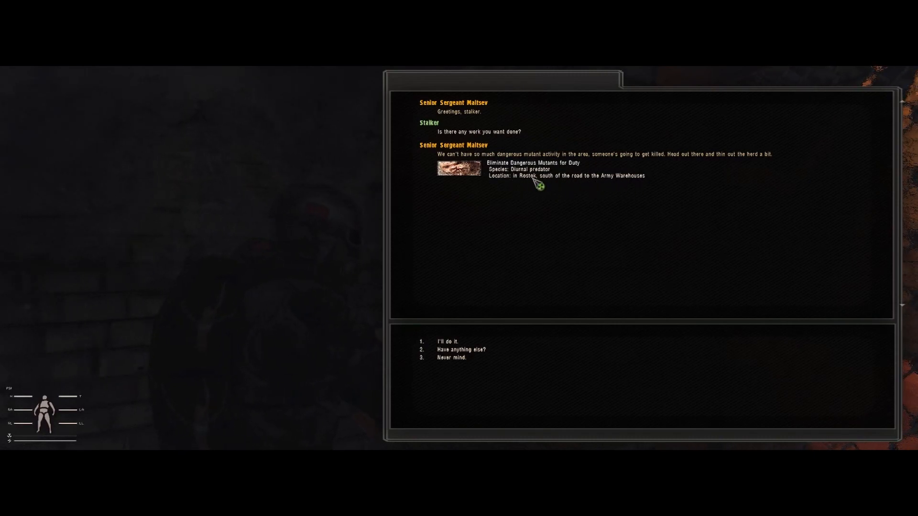
{"action": "mouse_move", "coordinate": [464, 319]}
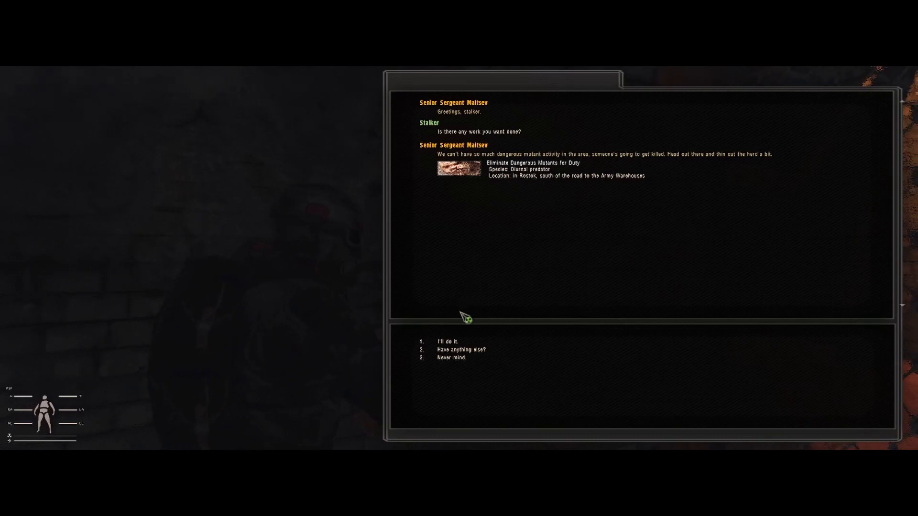
{"action": "left_click", "coordinate": [449, 341]}
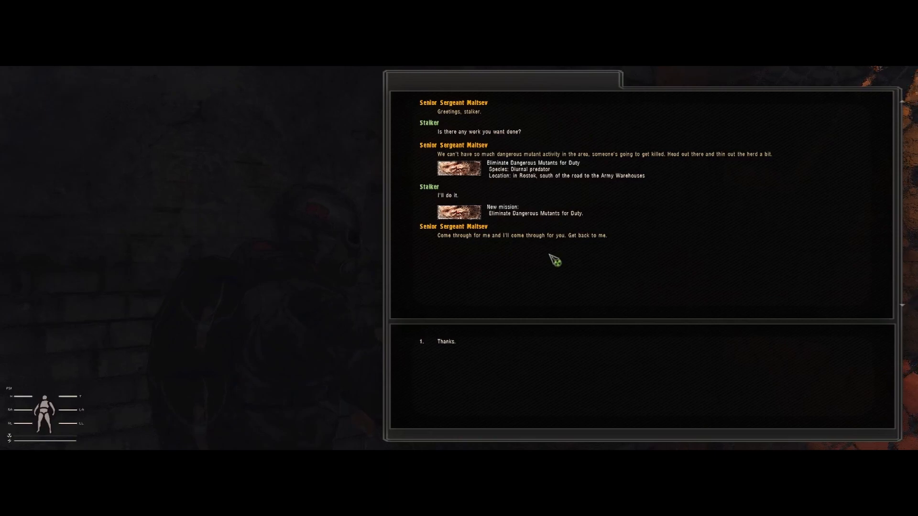
{"action": "mouse_move", "coordinate": [491, 302]}
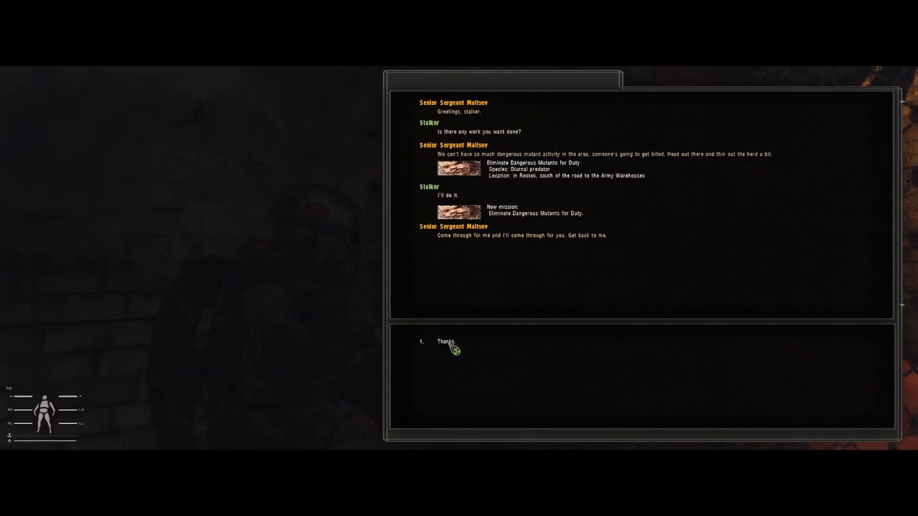
{"action": "mouse_move", "coordinate": [472, 276]}
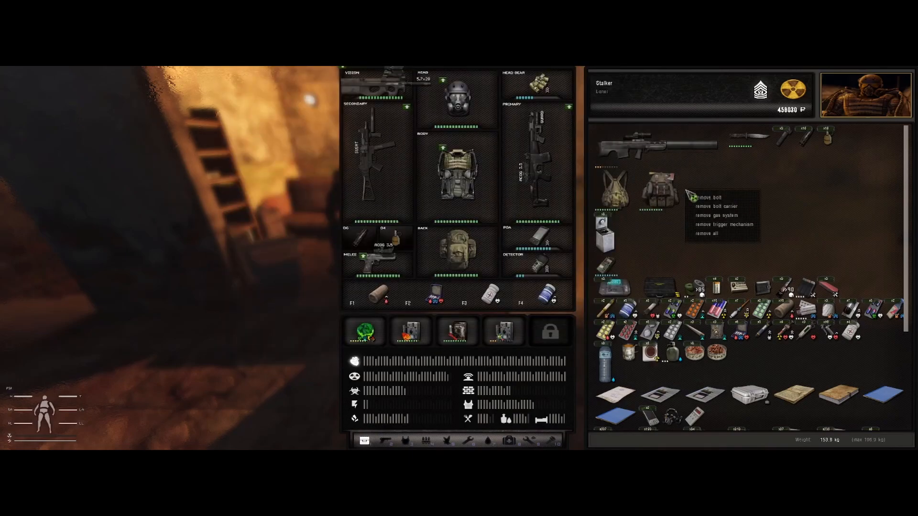
- Remove all parts from the spare rifle in the backpack
{"action": "left_click", "coordinate": [711, 233]}
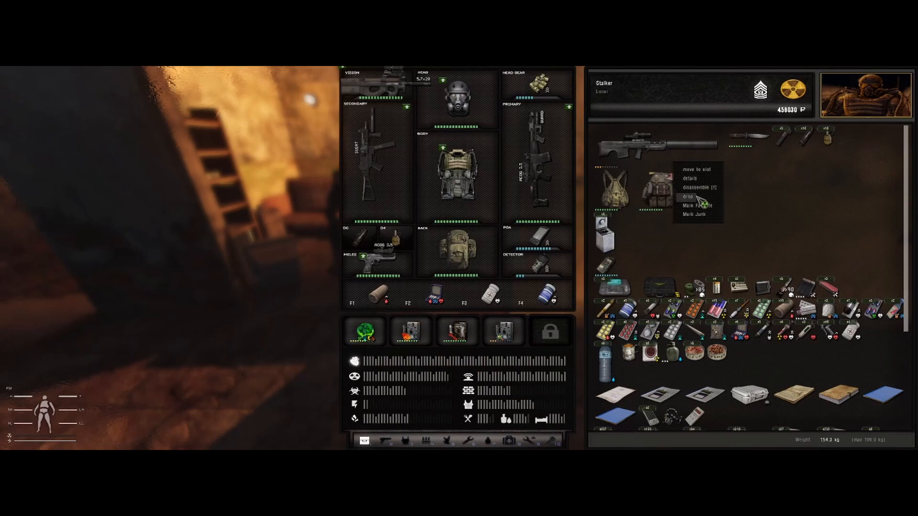
{"action": "left_click", "coordinate": [688, 197]}
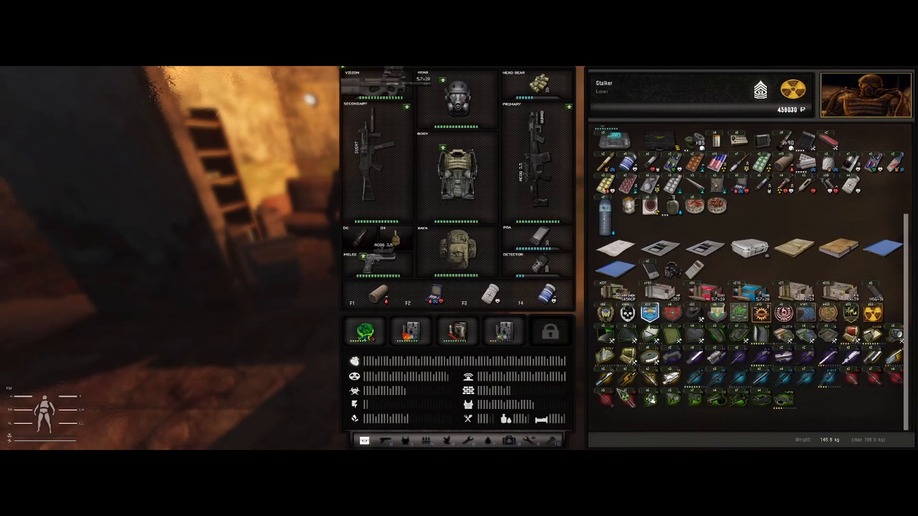
{"action": "mouse_move", "coordinate": [788, 405]}
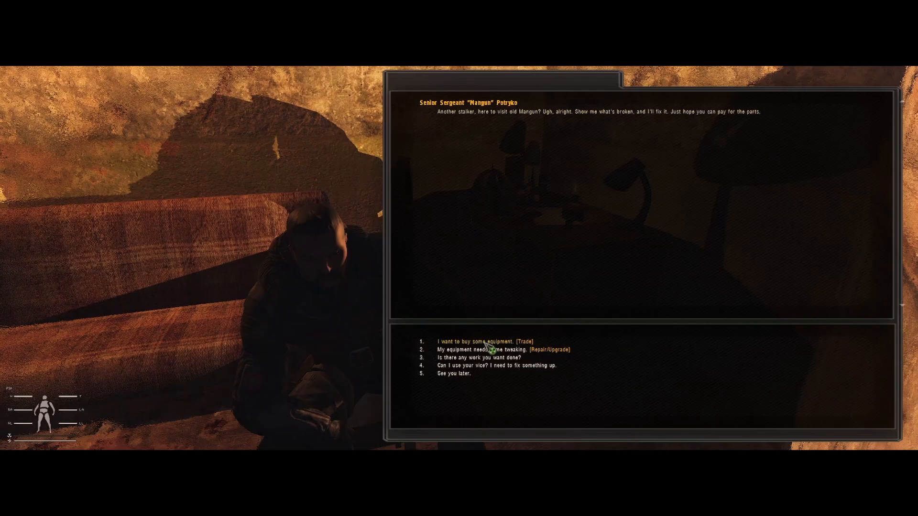
- Start a trade with mechanic Senior Sergeant "Mangun" Potryko
{"action": "left_click", "coordinate": [484, 342]}
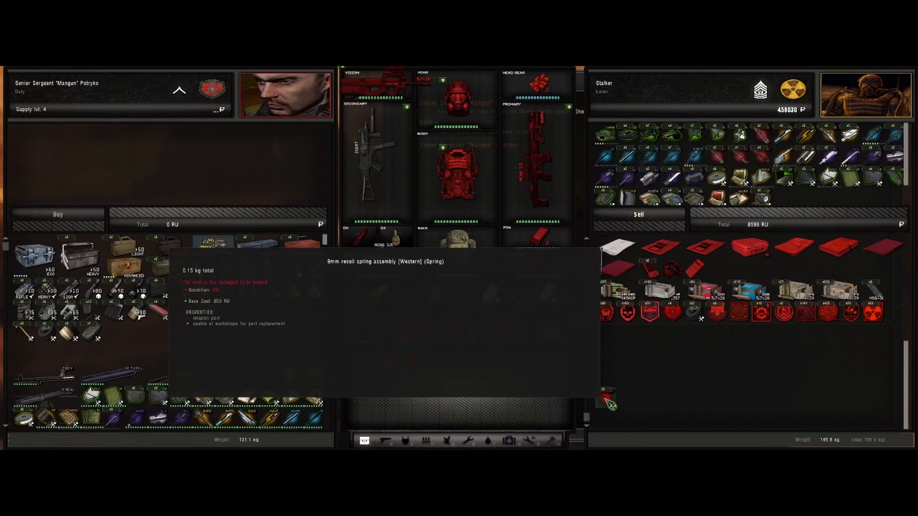
- Move the damaged spring and other weapon parts onto Mangun's sell list
{"action": "right_click", "coordinate": [608, 405]}
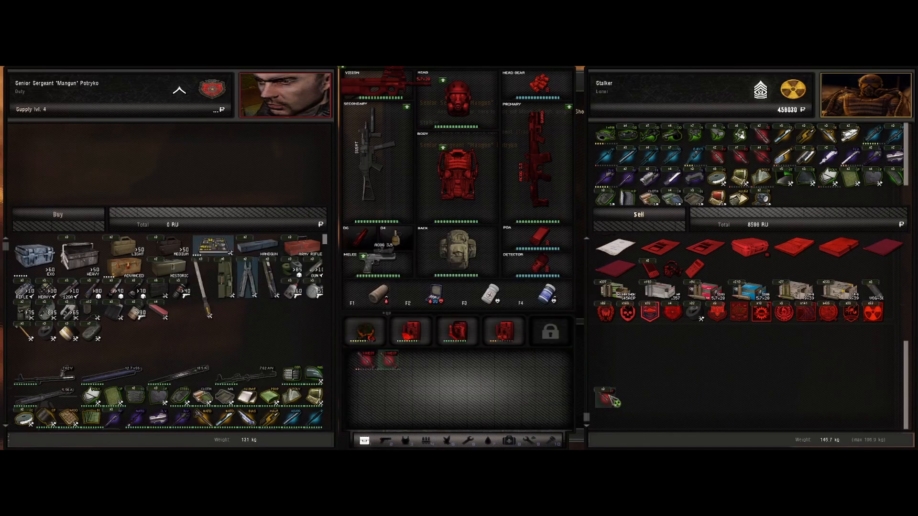
{"action": "right_click", "coordinate": [391, 358]}
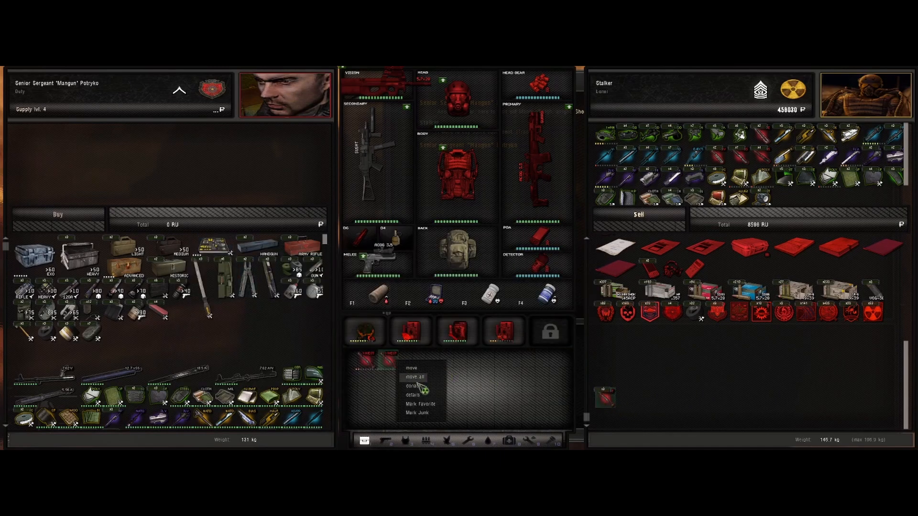
{"action": "mouse_move", "coordinate": [413, 387]}
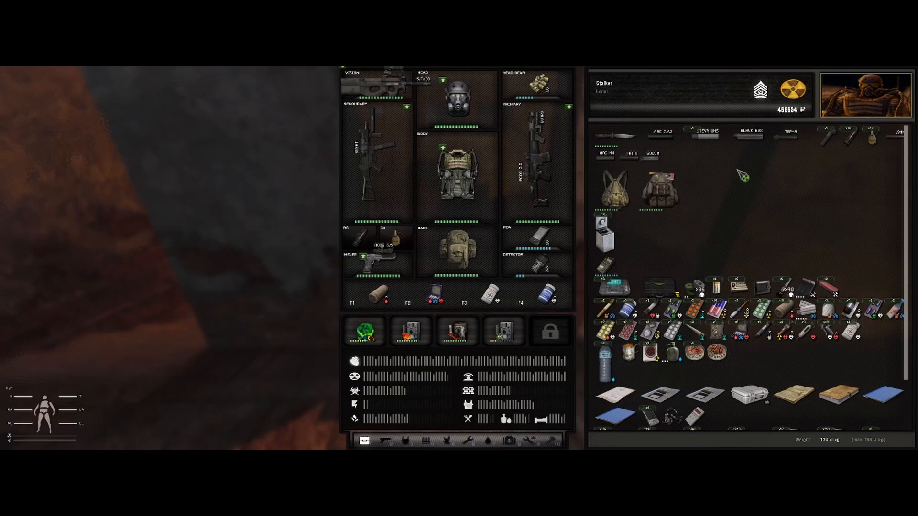
{"action": "mouse_move", "coordinate": [807, 228]}
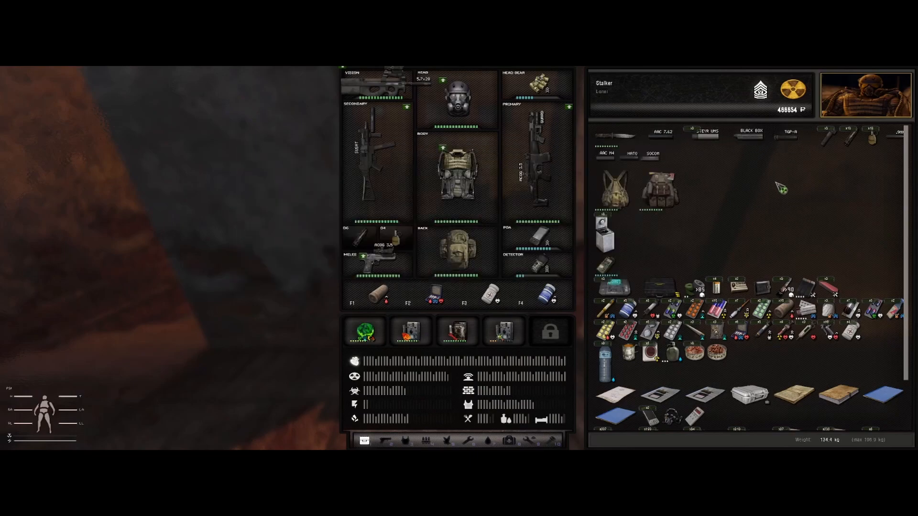
{"action": "mouse_move", "coordinate": [748, 166]}
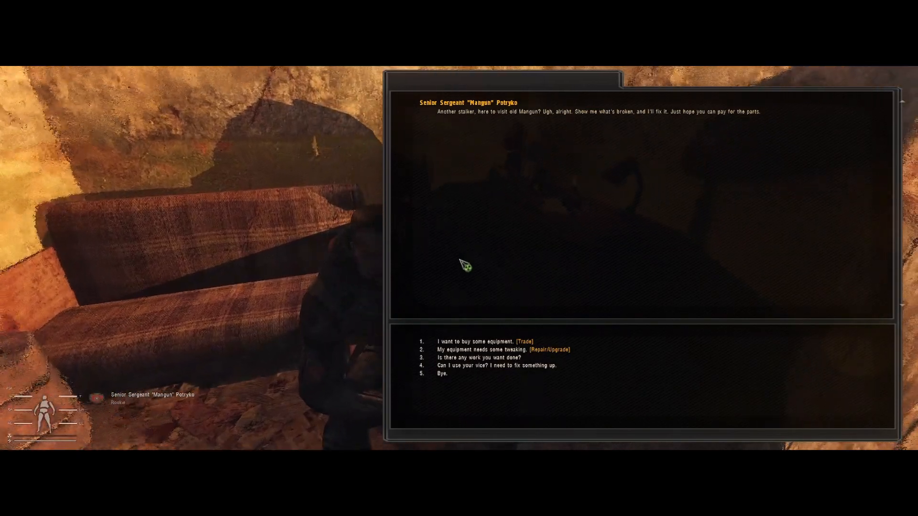
- Reopen Mangun's trade screen to sell the remaining parts and attachments
{"action": "left_click", "coordinate": [525, 342]}
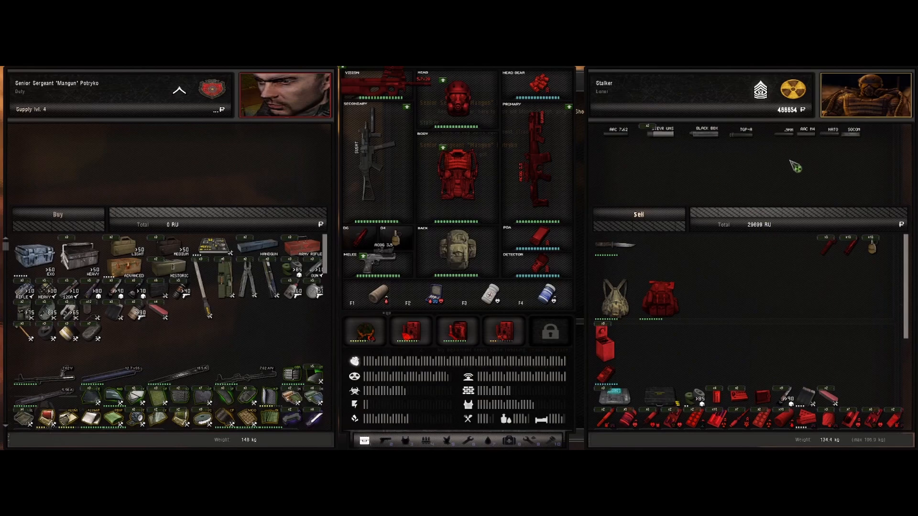
{"action": "mouse_move", "coordinate": [640, 218]}
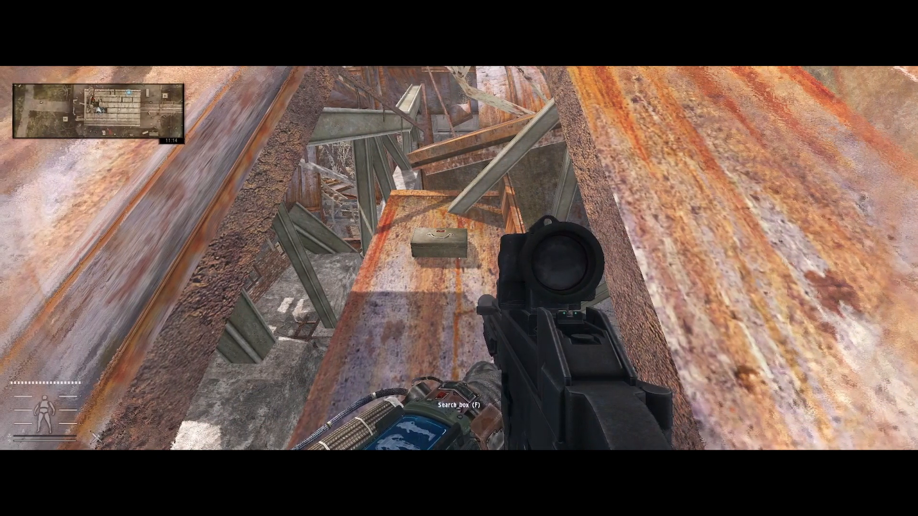
- Search the stash box on the rusty beam to reveal its pistols and vest
{"action": "key", "text": "m"}
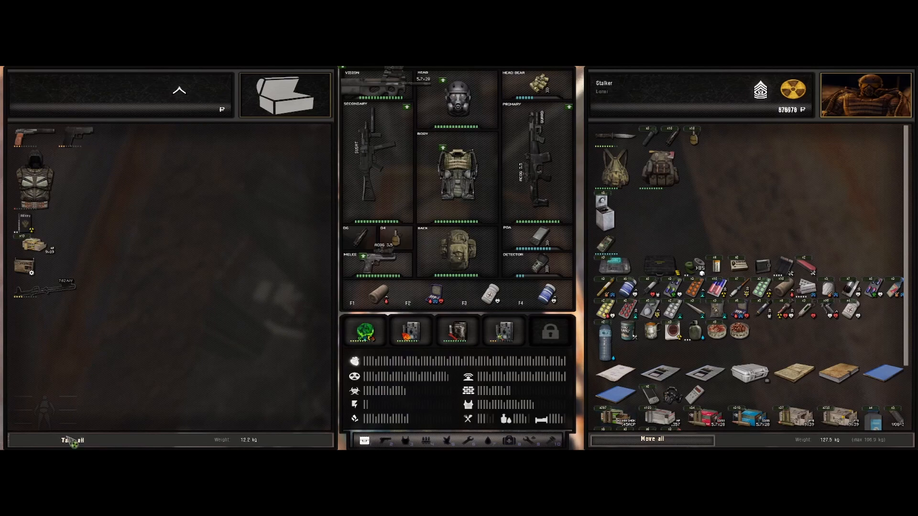
- Take all loot from the stash and walk out to the railway yard
{"action": "left_click", "coordinate": [71, 440]}
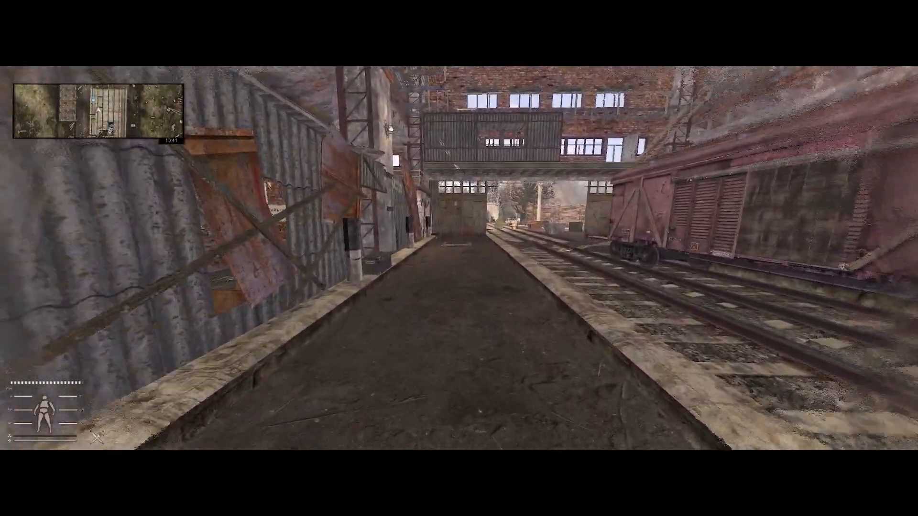
- Walk to Butcher's counter and start trading via 'I want to buy some equipment'
{"action": "key", "text": "w"}
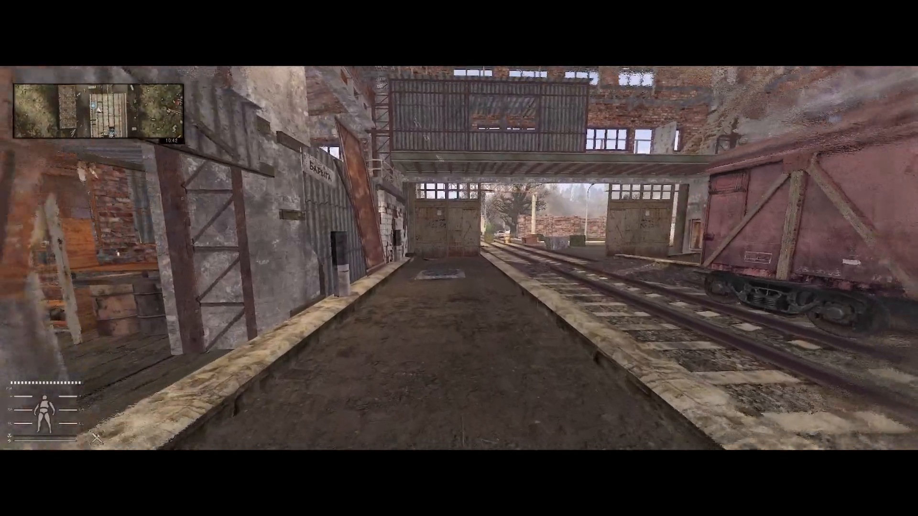
{"action": "mouse_move", "coordinate": [459, 258]}
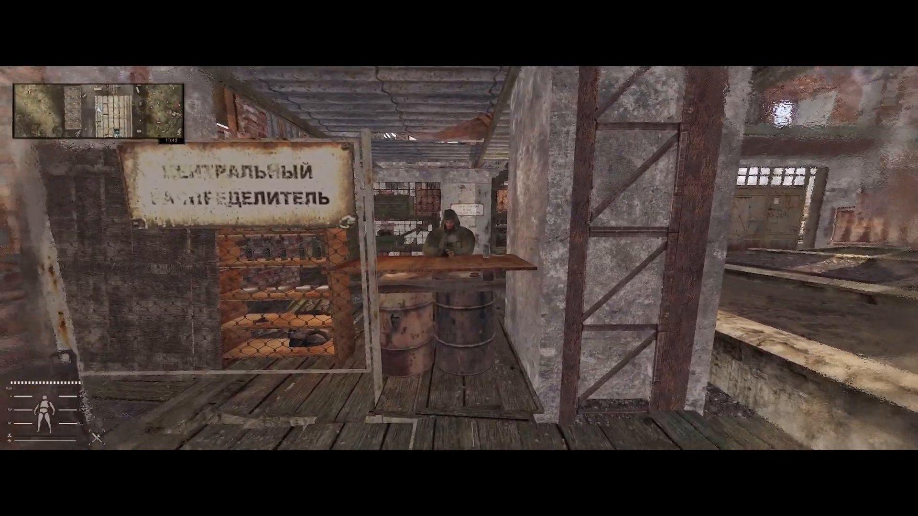
{"action": "left_click", "coordinate": [451, 241]}
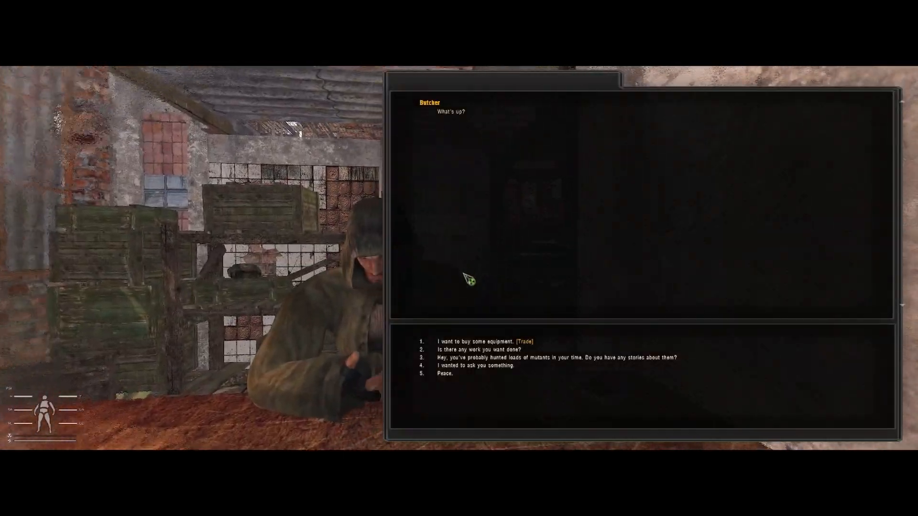
{"action": "left_click", "coordinate": [522, 341]}
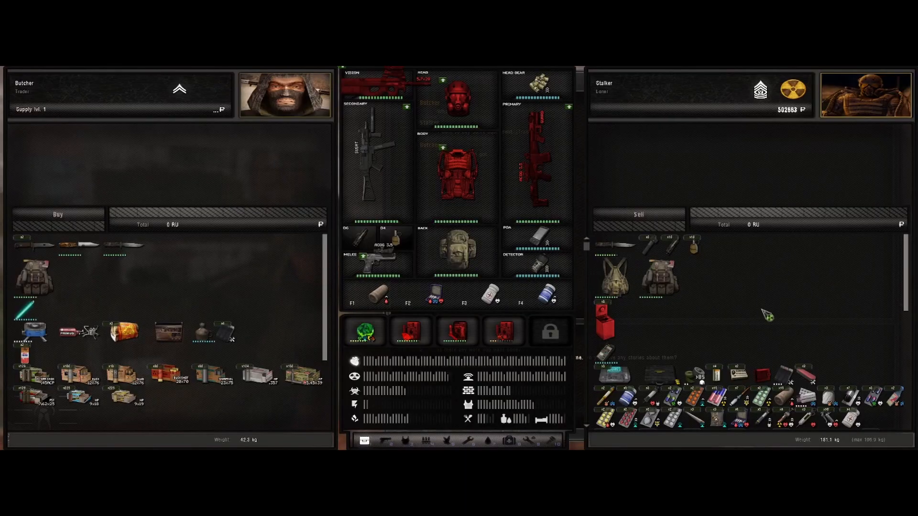